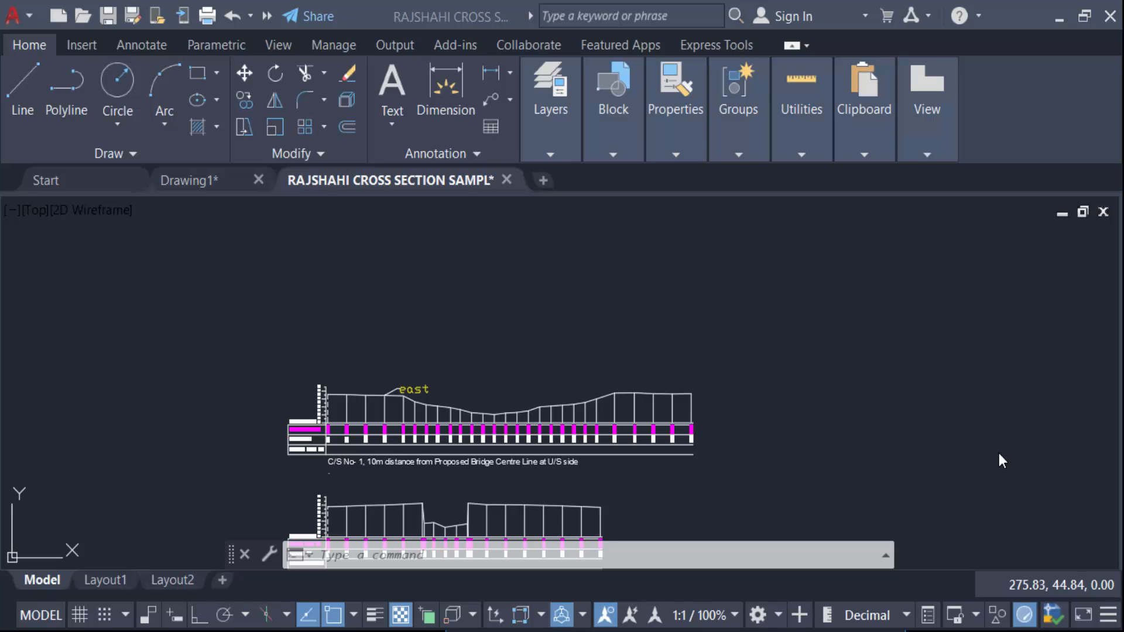
mouse_move(655, 316)
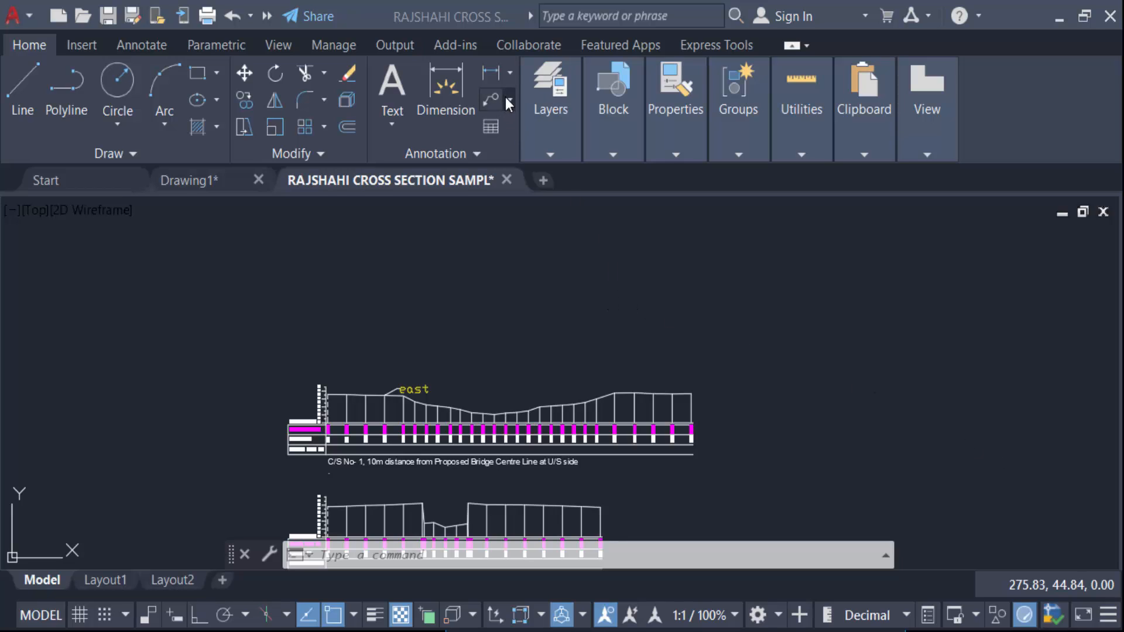
Step: Place a multileader on a profile vertex and label it 'north'
left_click(510, 99)
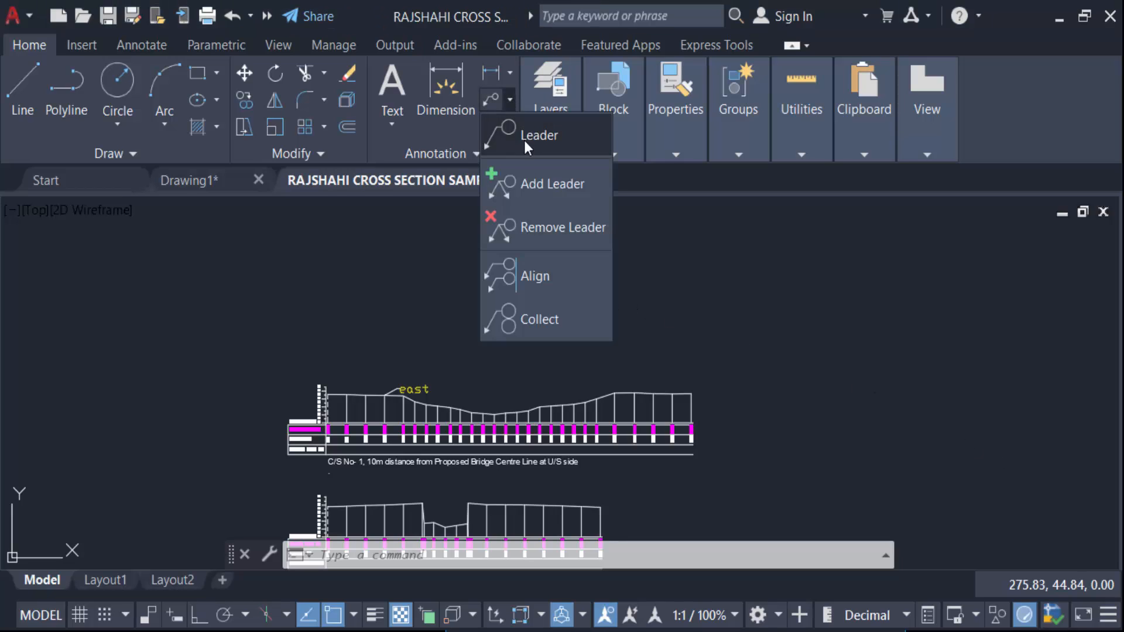
left_click(539, 135)
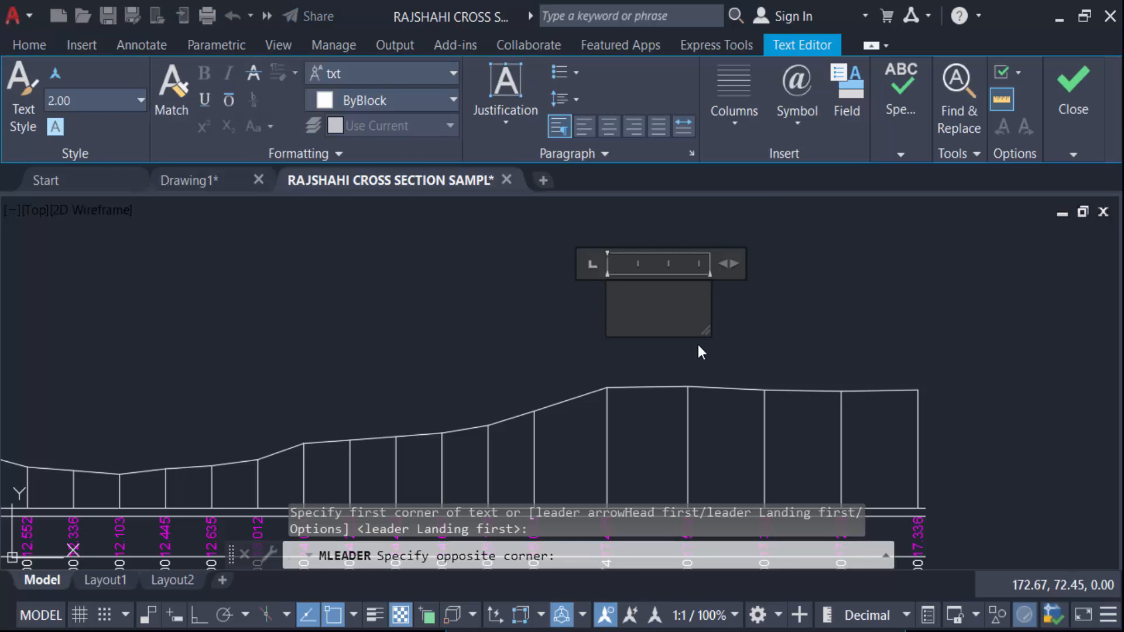
type("north")
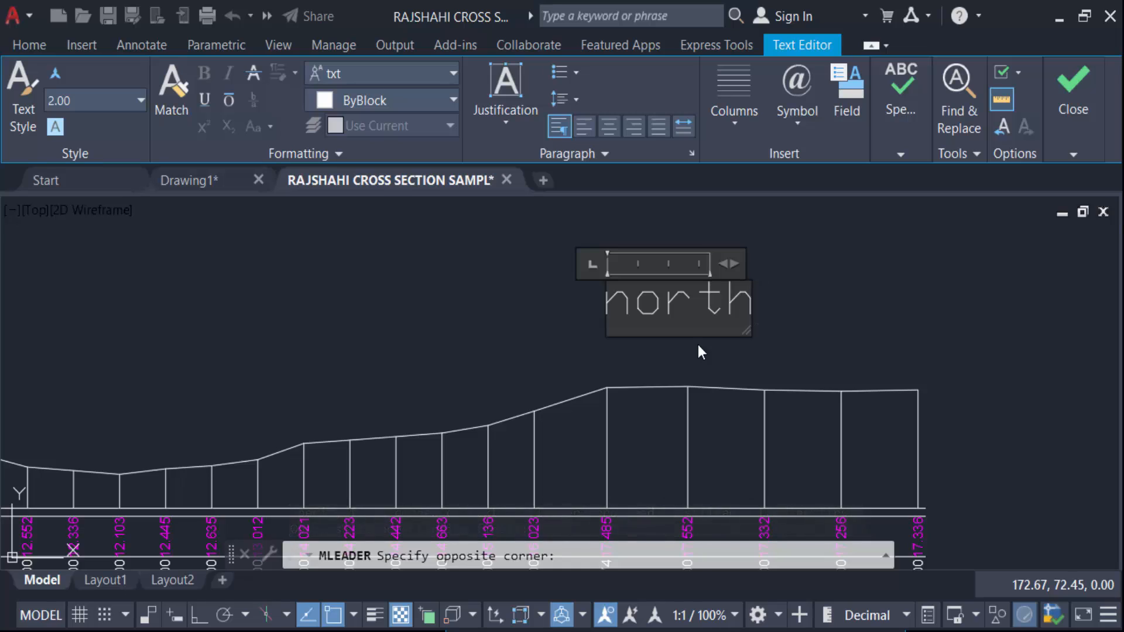
mouse_move(797, 318)
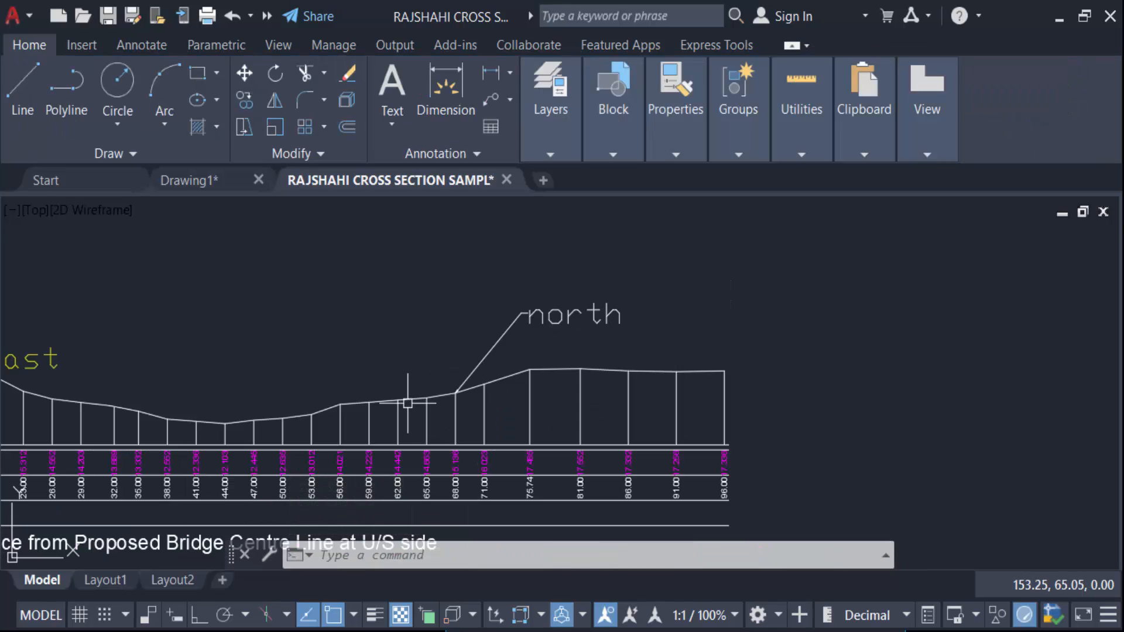
Step: Place a second 'north' multileader on a profile vertex left of the first
left_click(509, 100)
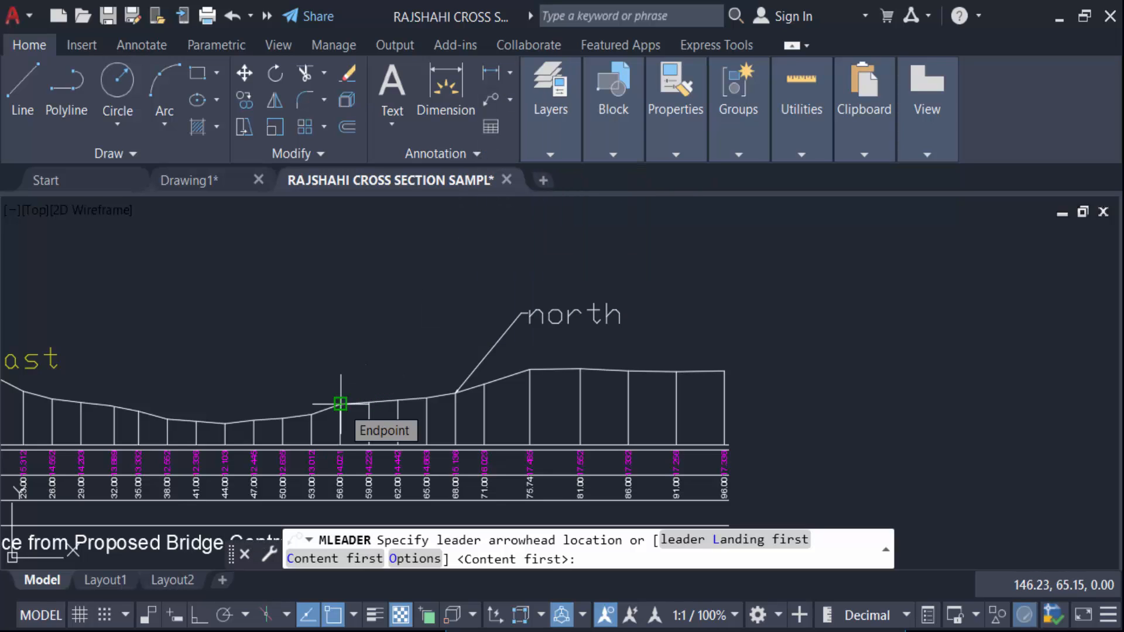
left_click(341, 403)
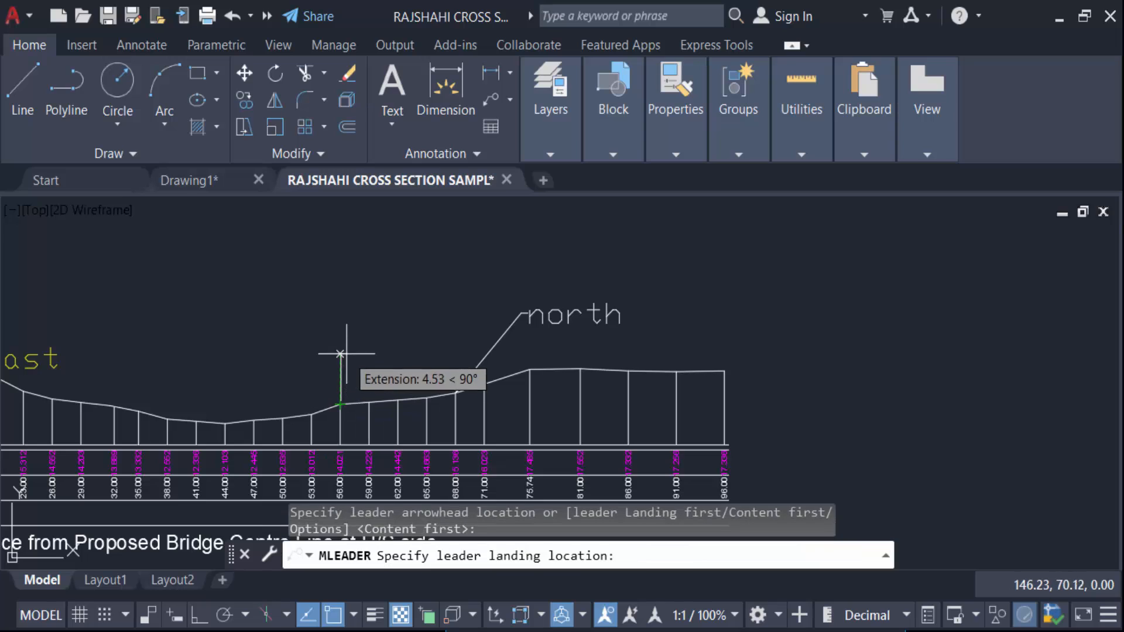
mouse_move(352, 348)
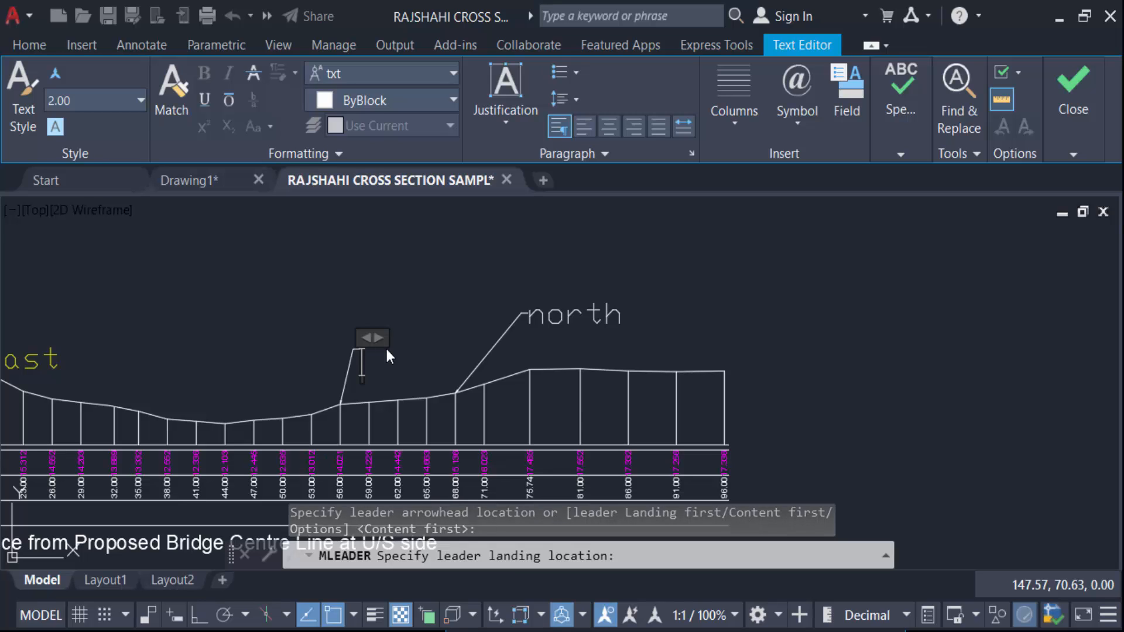
type("north")
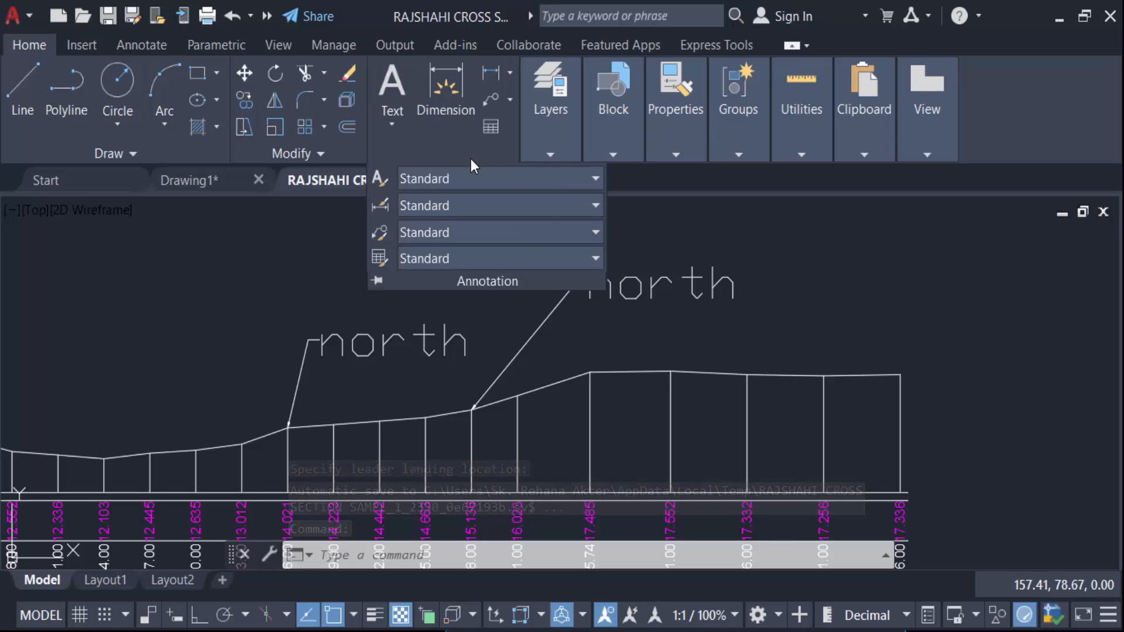
mouse_move(382, 232)
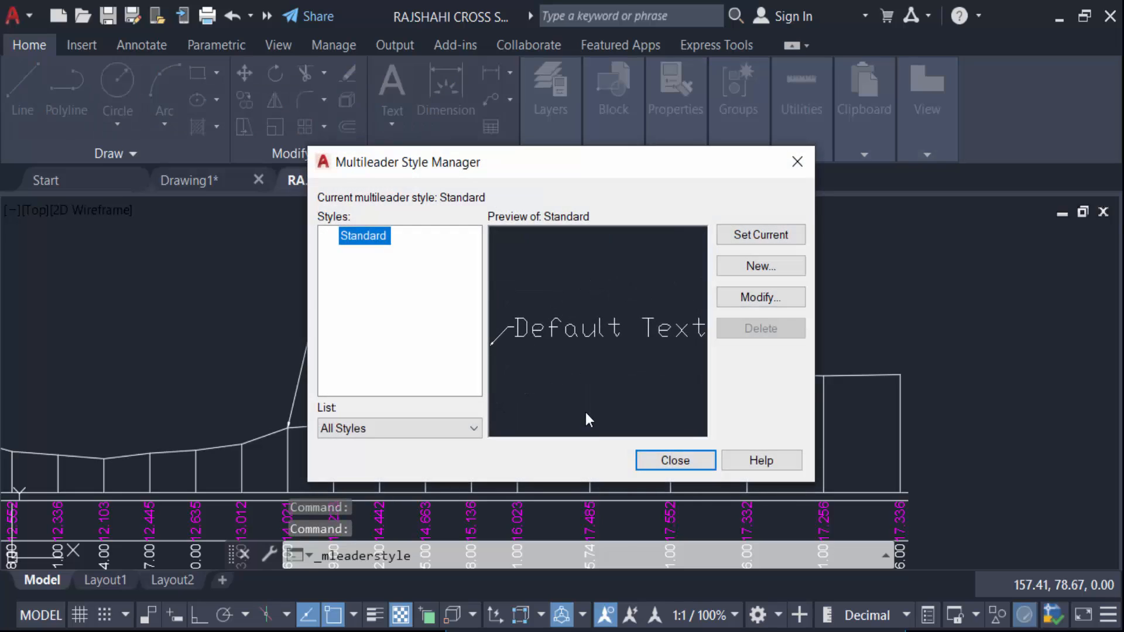
Step: Set the Standard multileader style's leader colour to Yellow
left_click(760, 296)
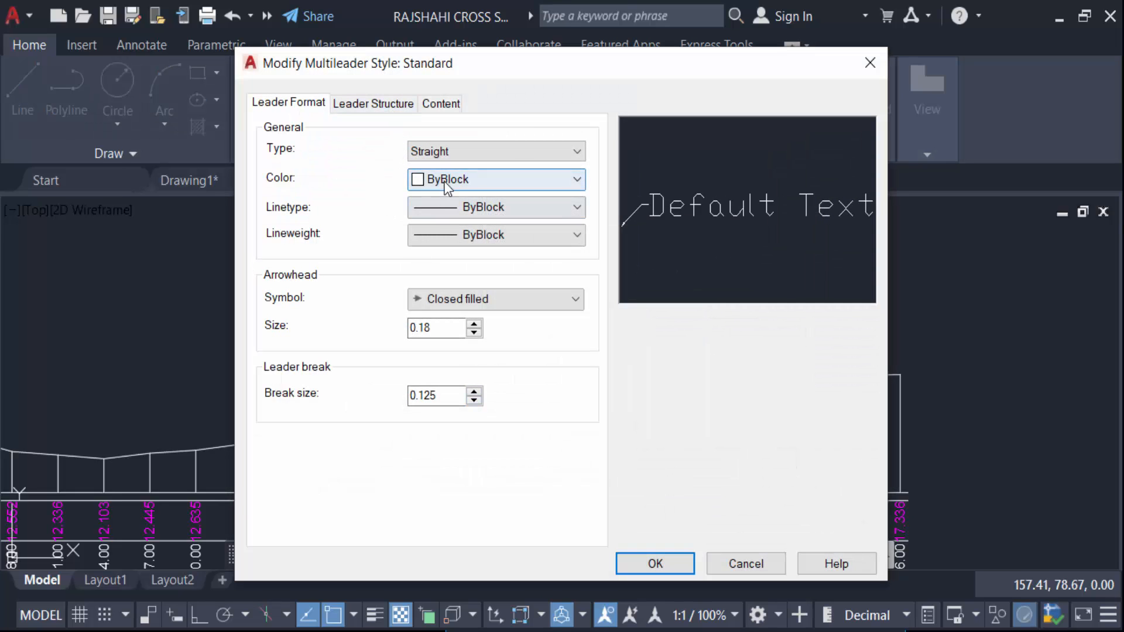
left_click(494, 179)
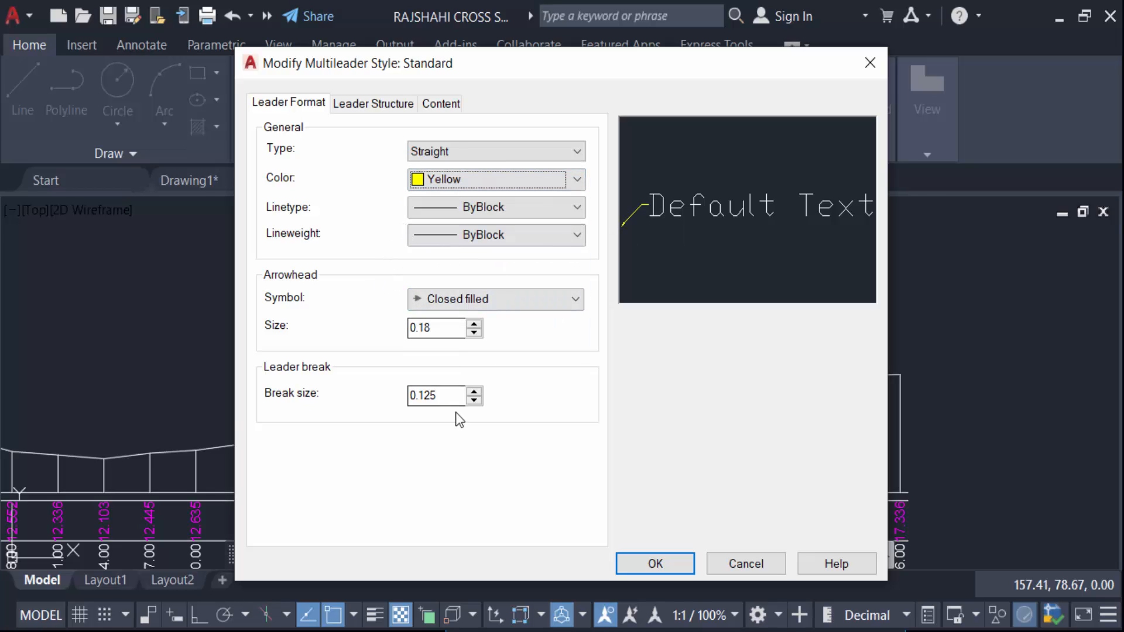
left_click(373, 103)
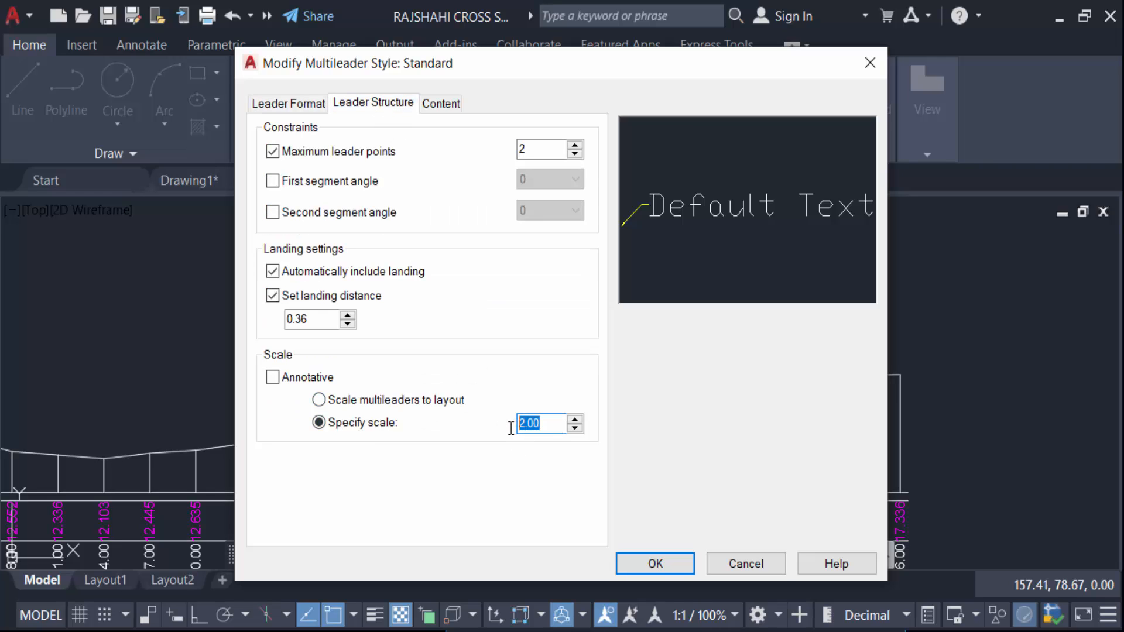
mouse_move(510, 439)
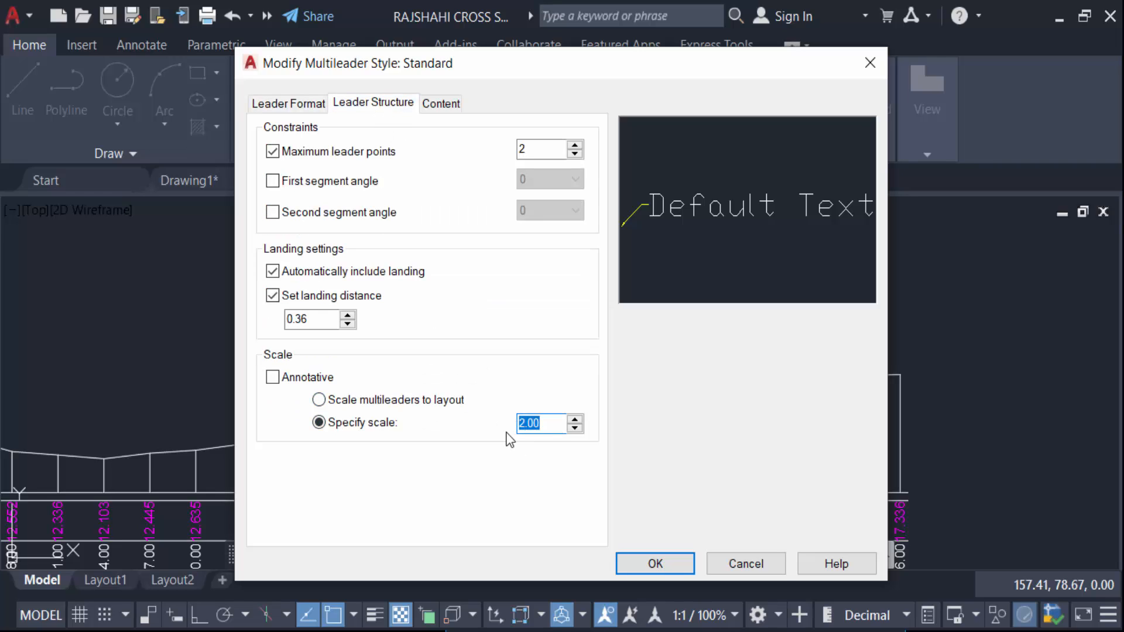
Step: Give the Standard style leader scale 3 and text height 5, then apply and close
type("3")
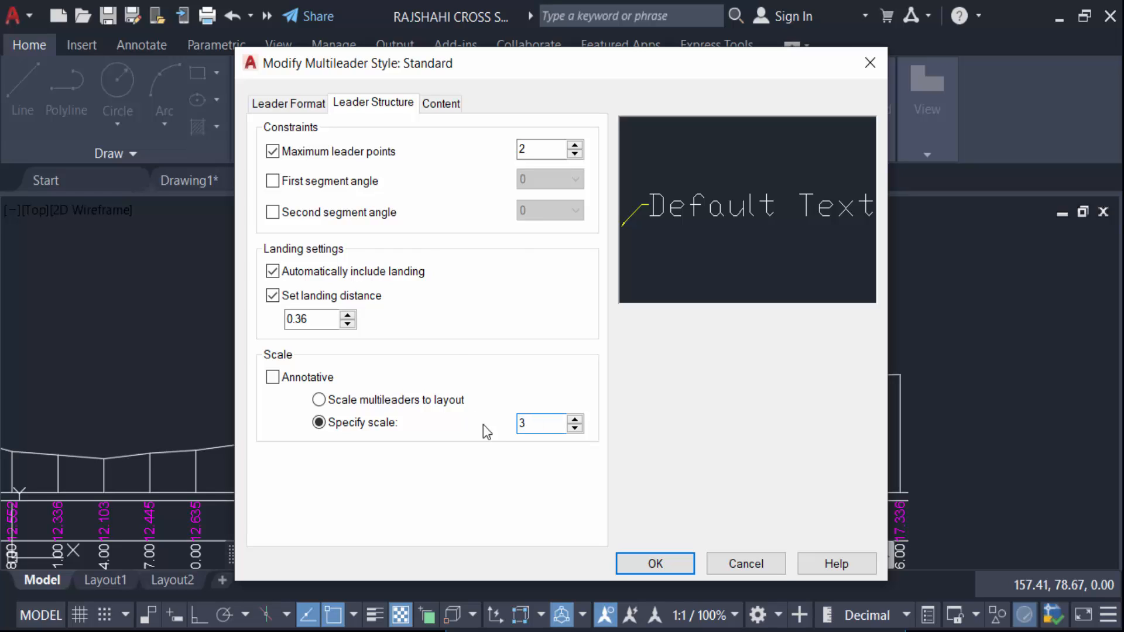
left_click(442, 103)
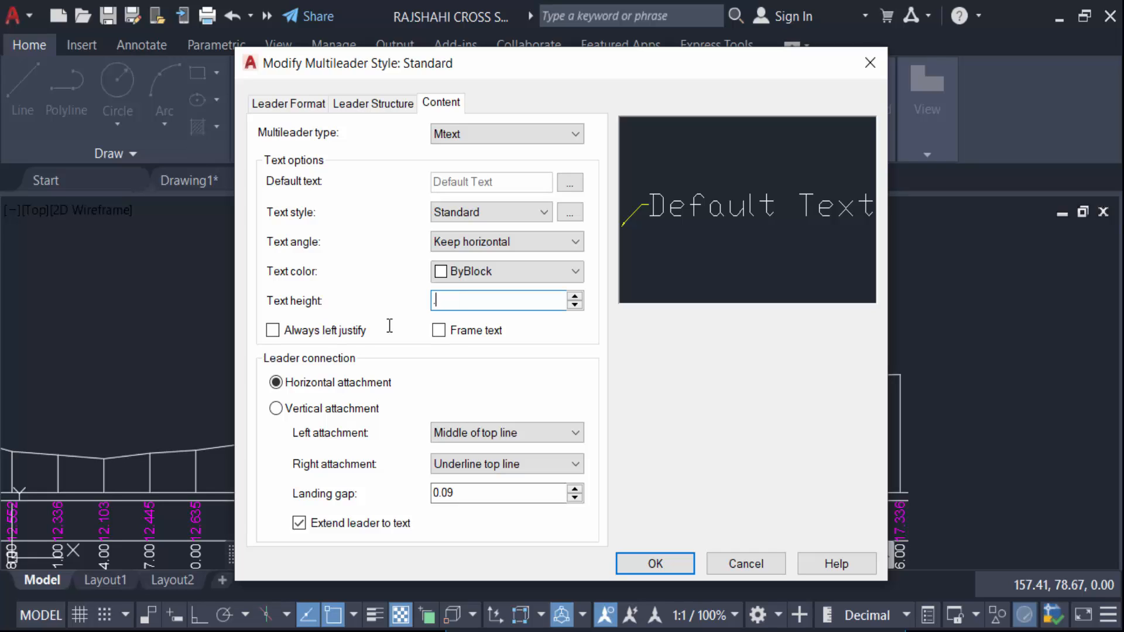
type("5")
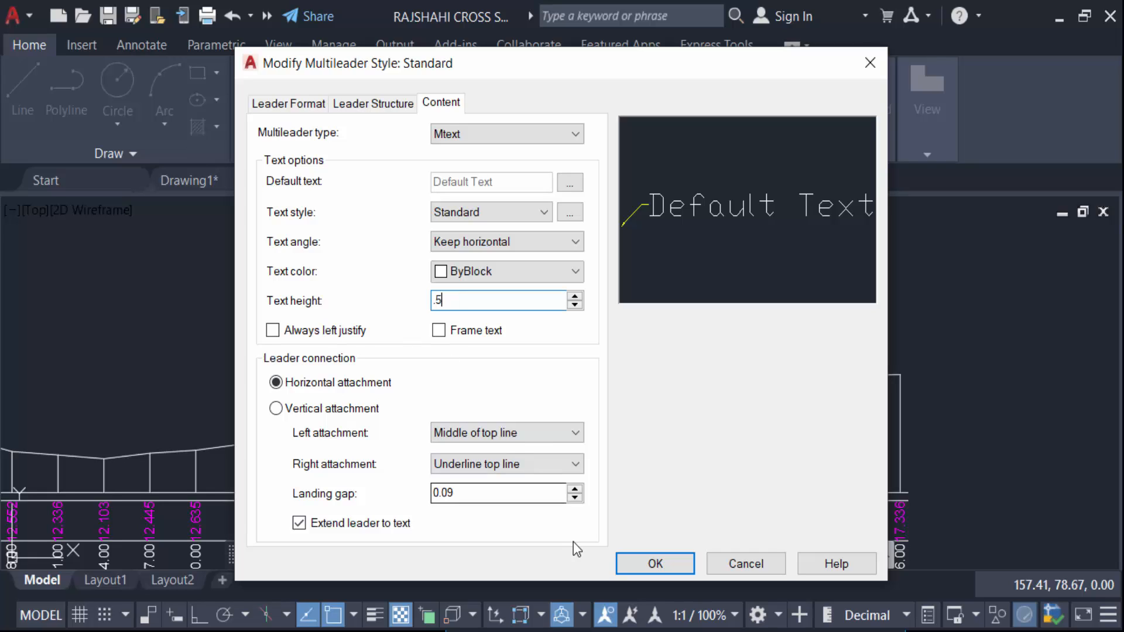
left_click(654, 563)
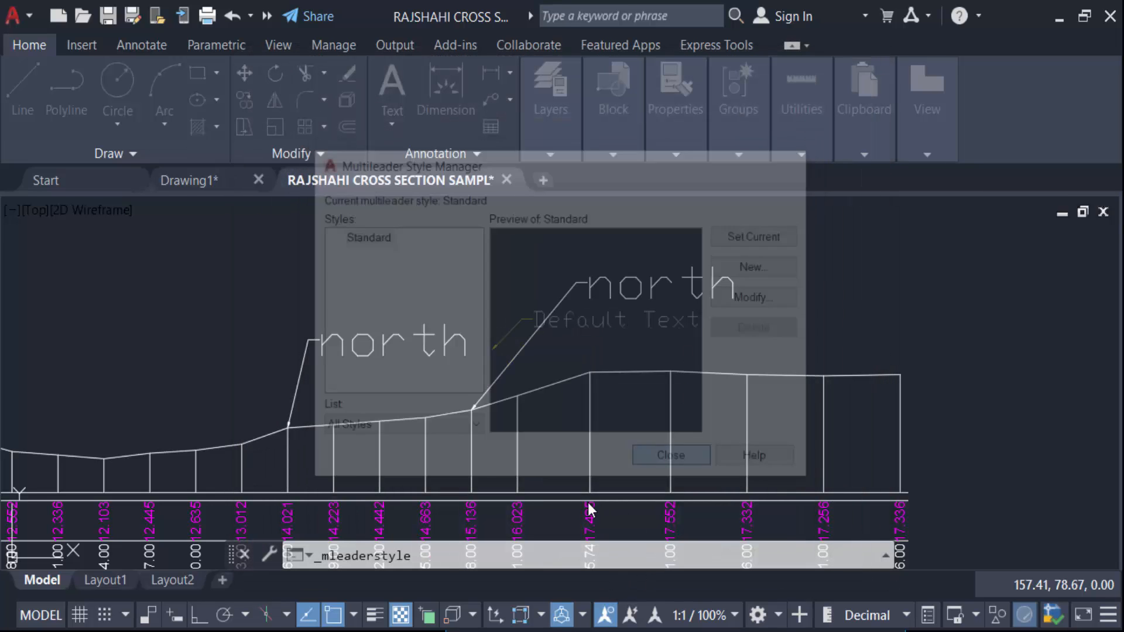
left_click(670, 454)
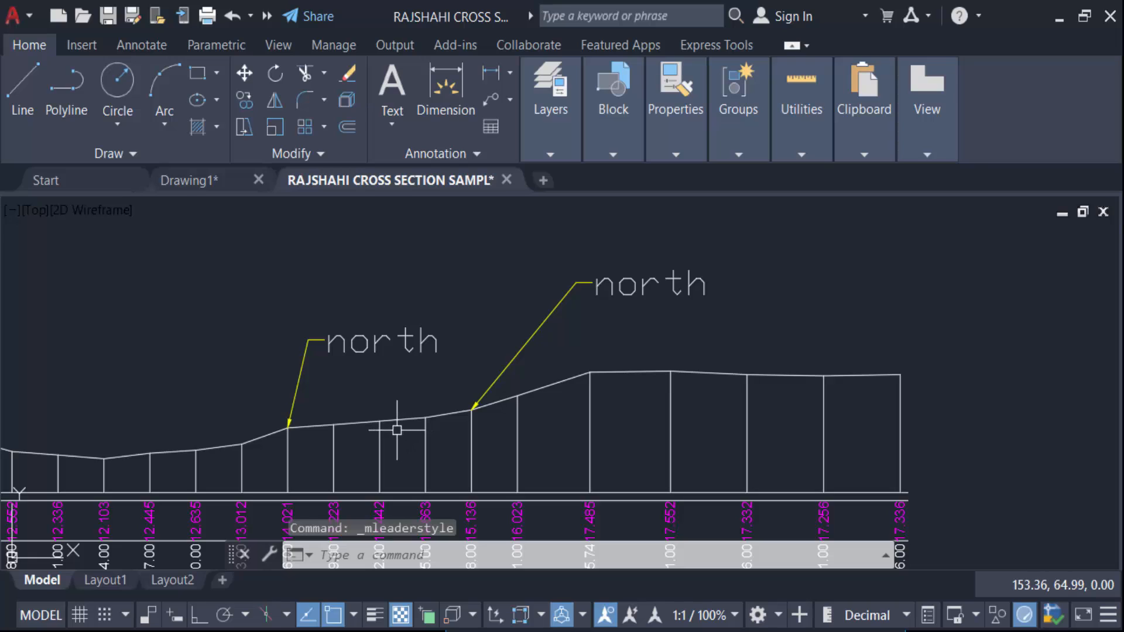